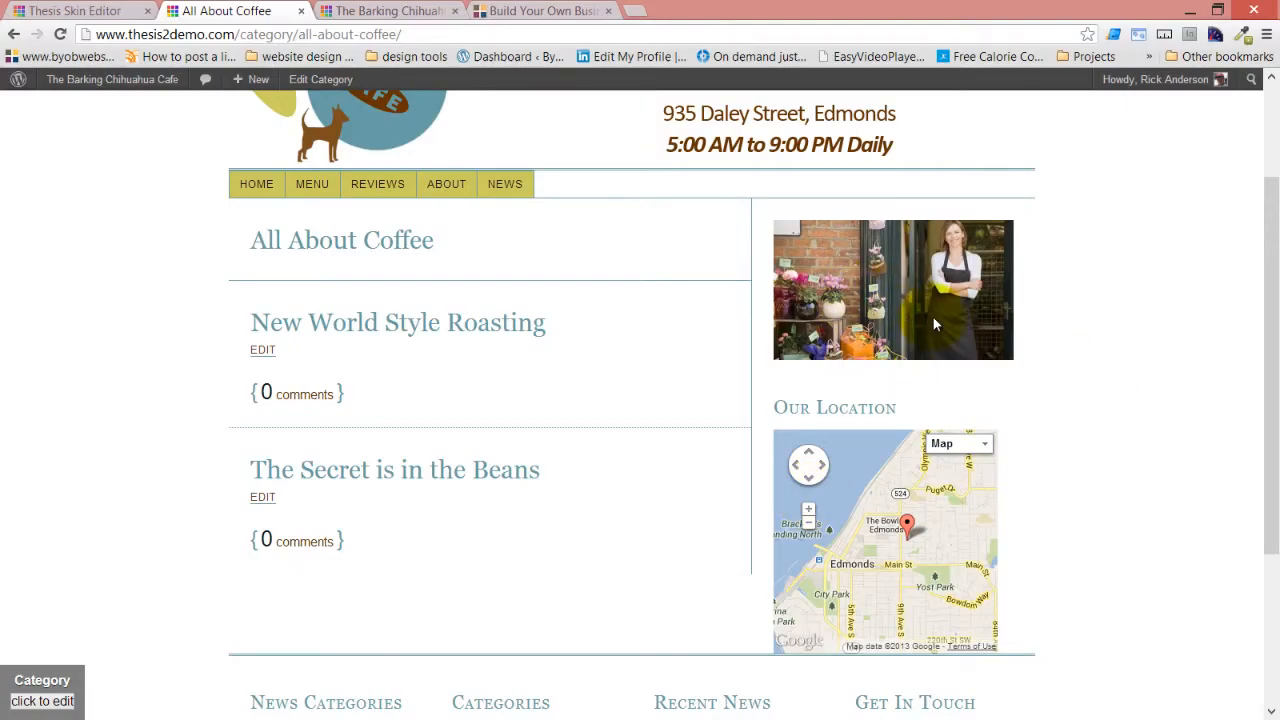
Step: Remove the Sidebar Text Box from the Archive template's sidebar and save the template
scroll(up, 3)
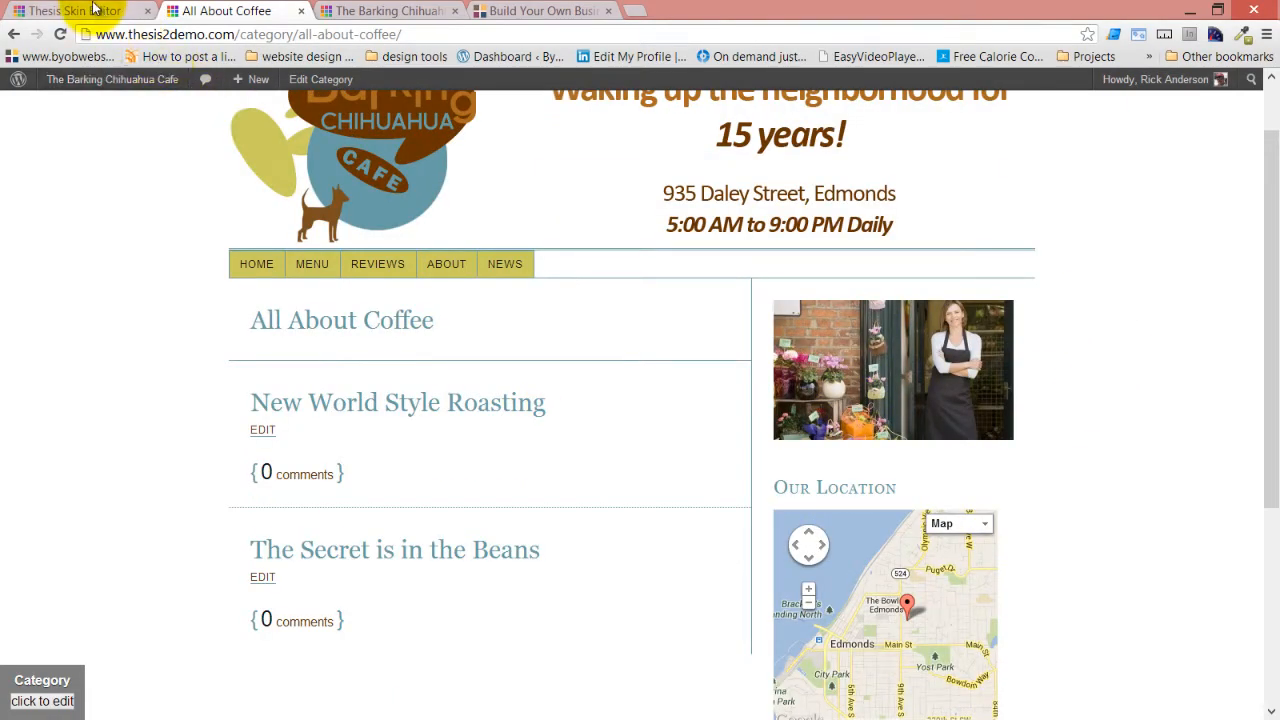
click(76, 12)
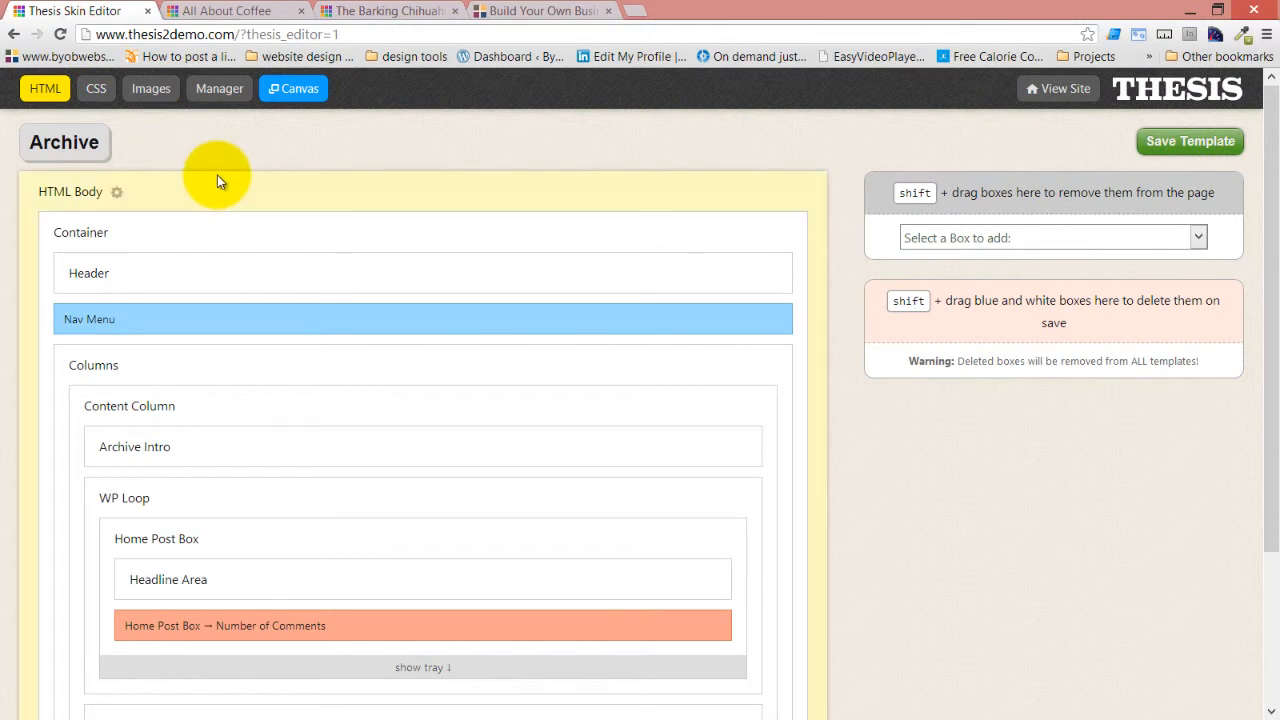
scroll(down, 3)
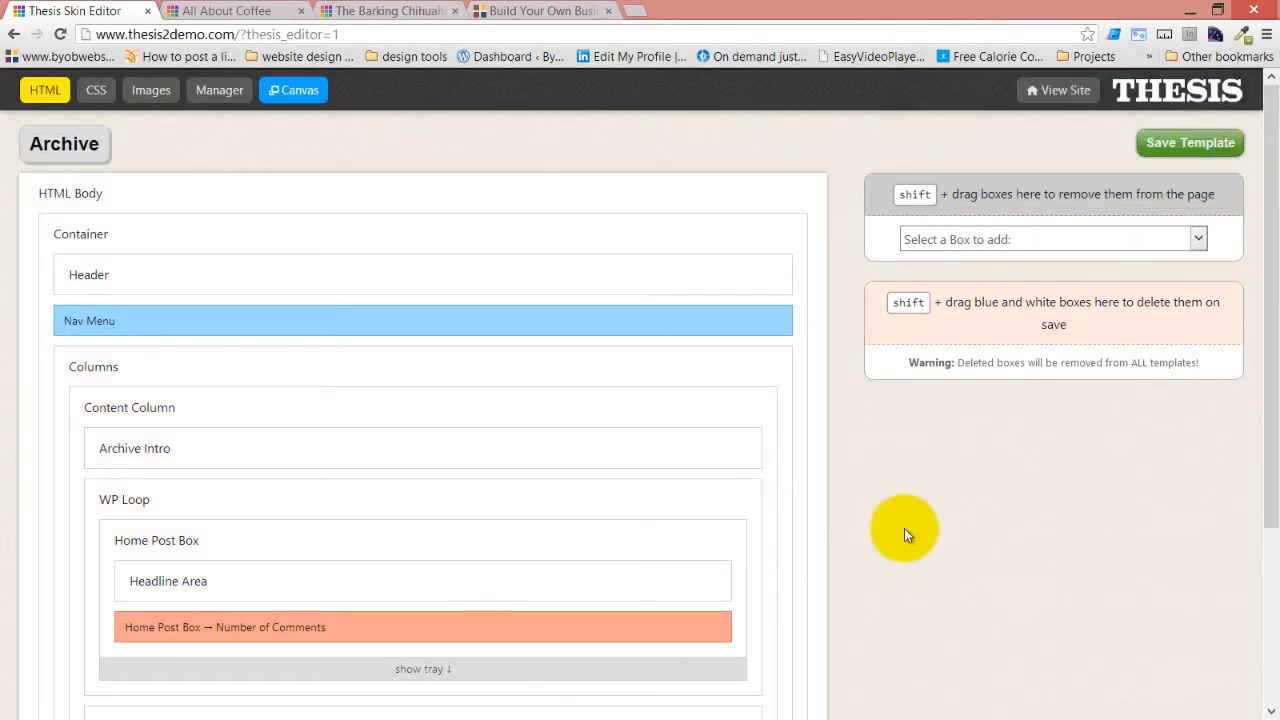
mouse_move(1056, 328)
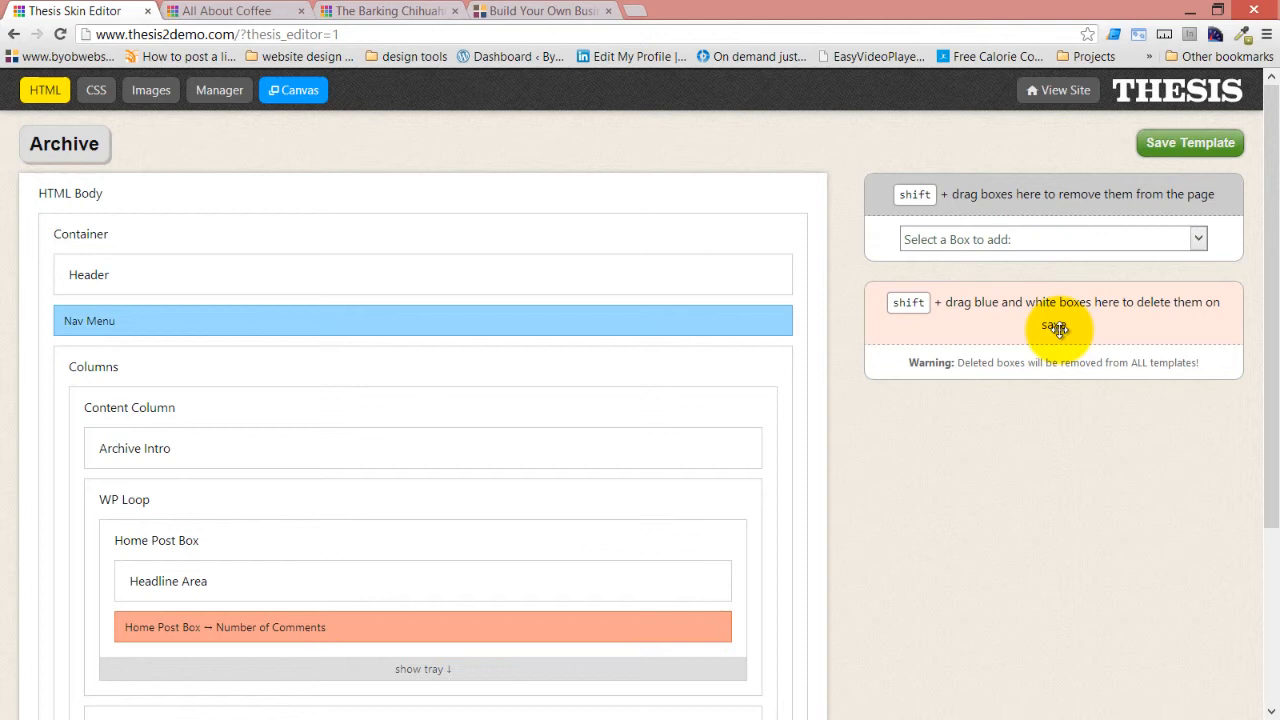
mouse_move(1060, 324)
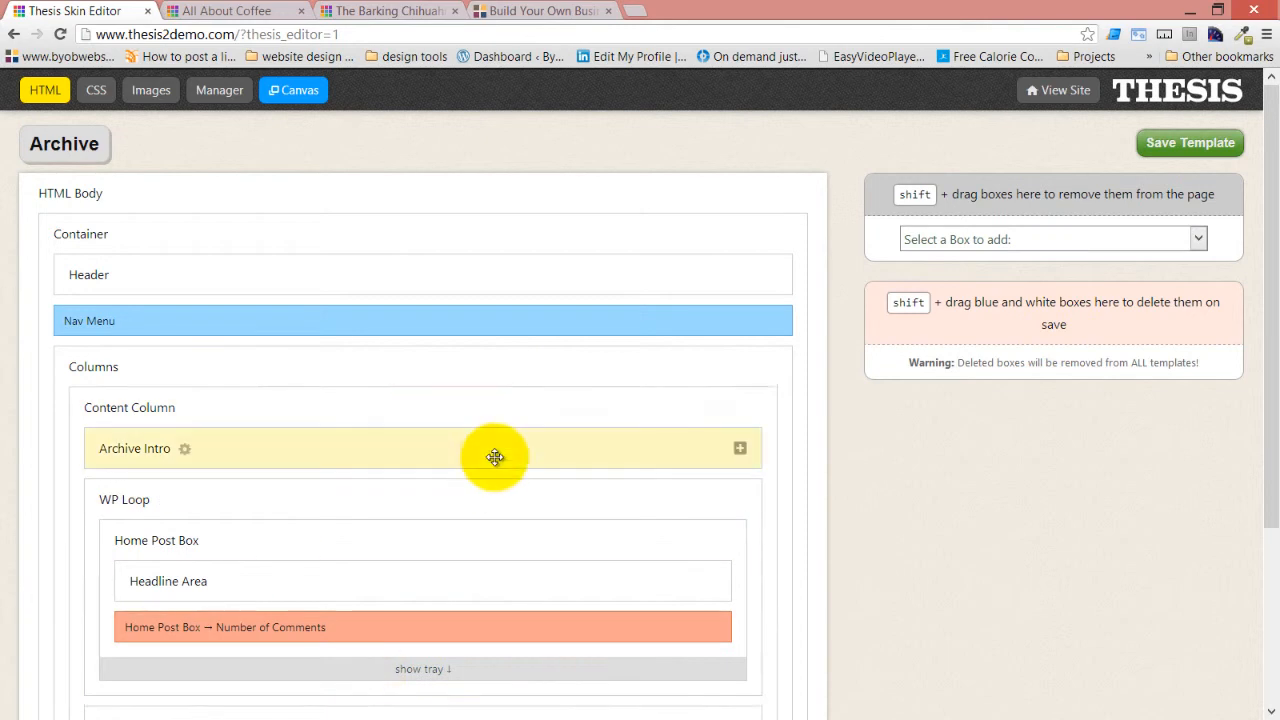
scroll(down, 3)
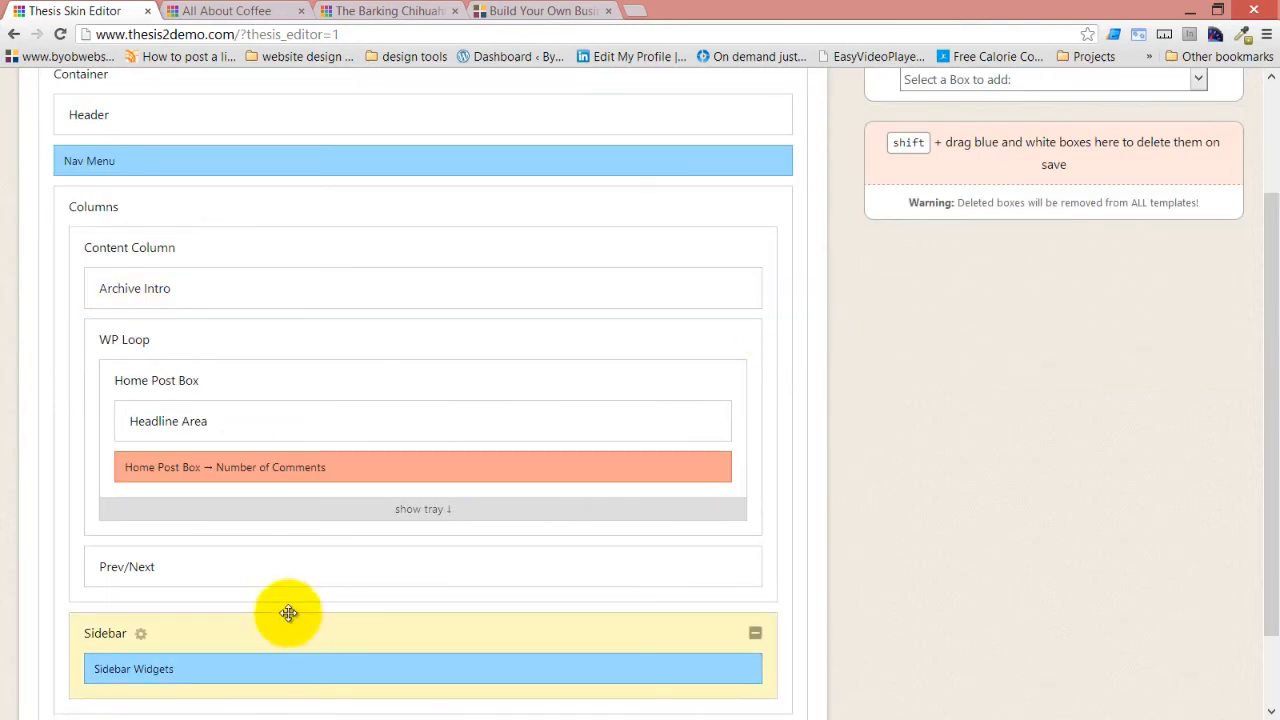
scroll(up, 3)
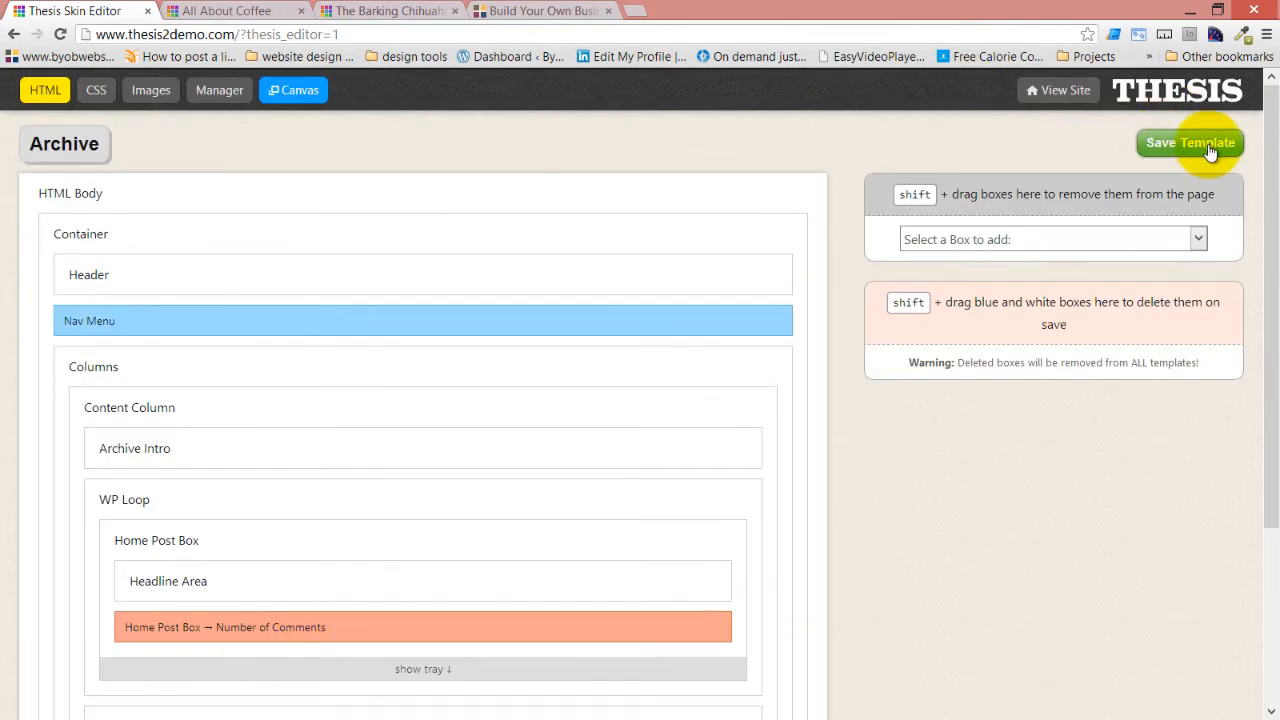
mouse_move(1044, 190)
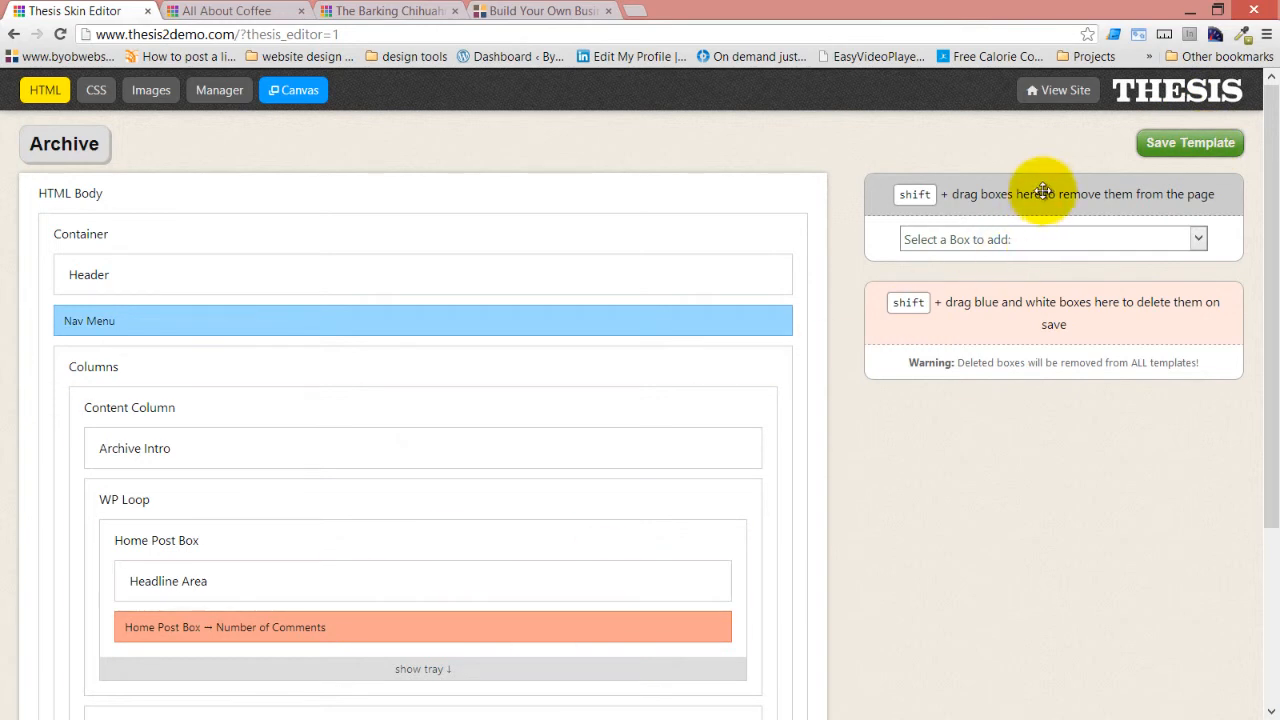
click(1196, 240)
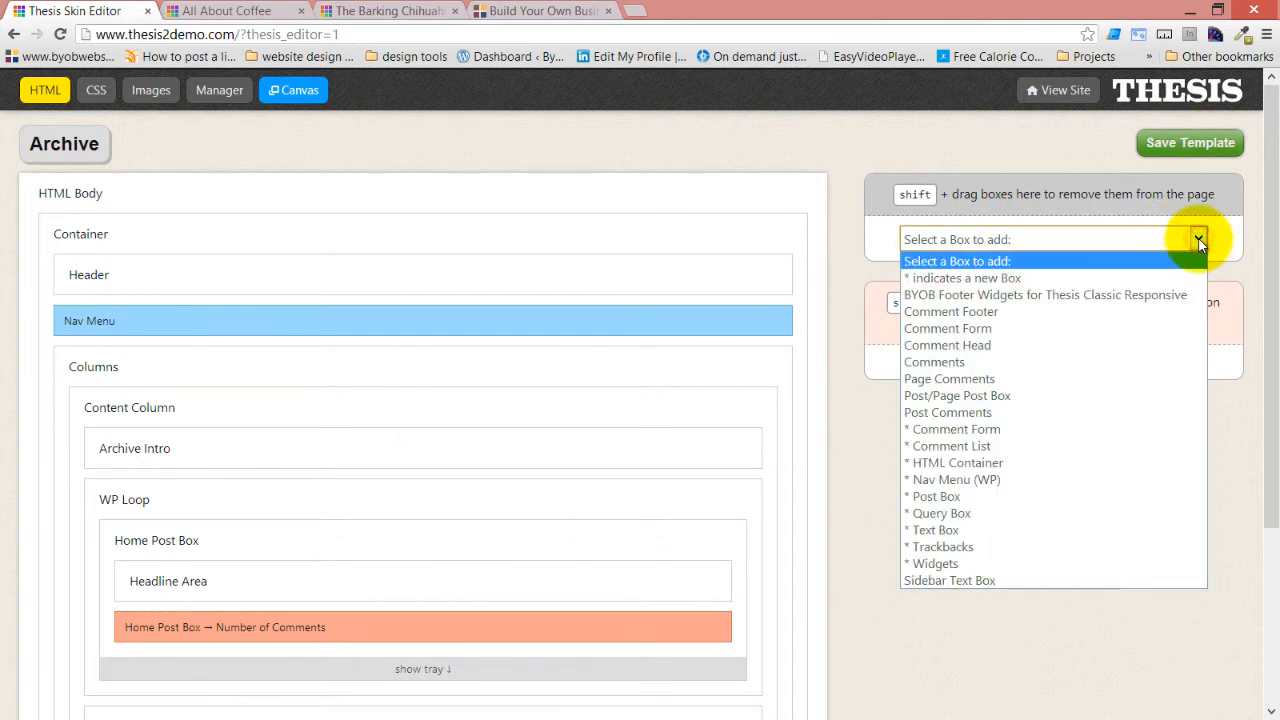
mouse_move(1188, 244)
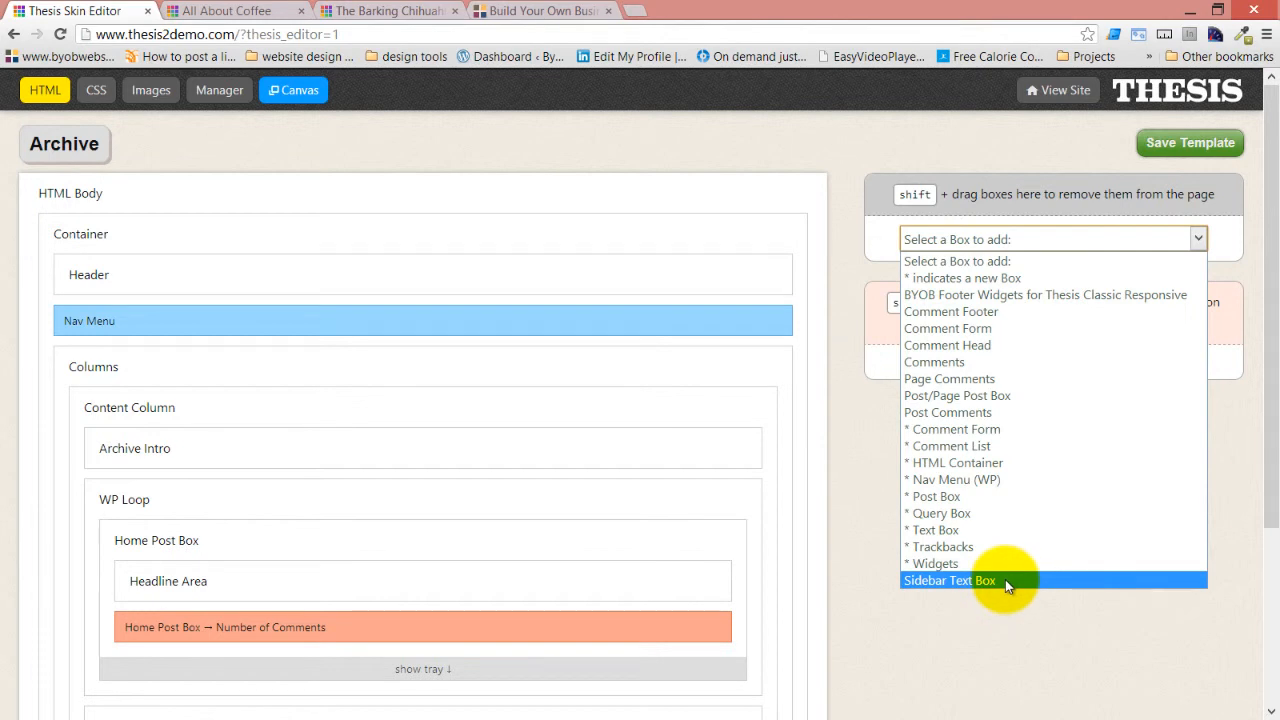
mouse_move(1168, 150)
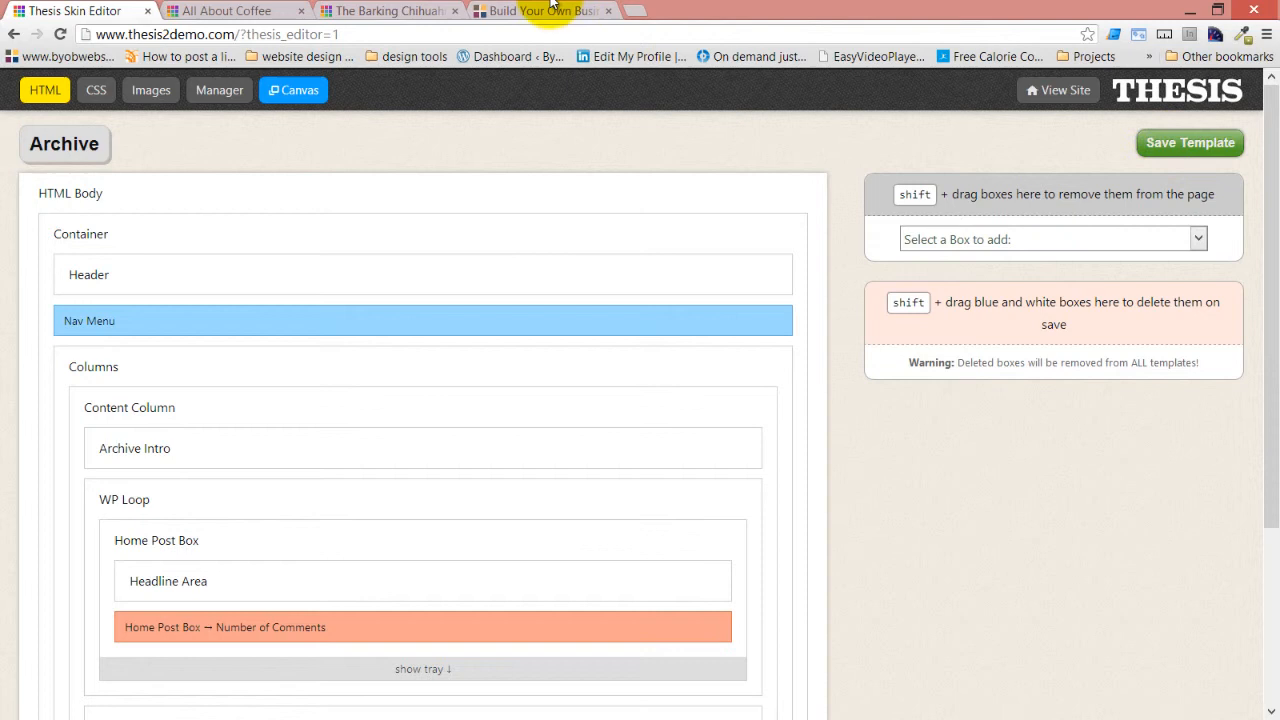
Step: Check the live All About Coffee page sidebar now shows only the location map
click(224, 12)
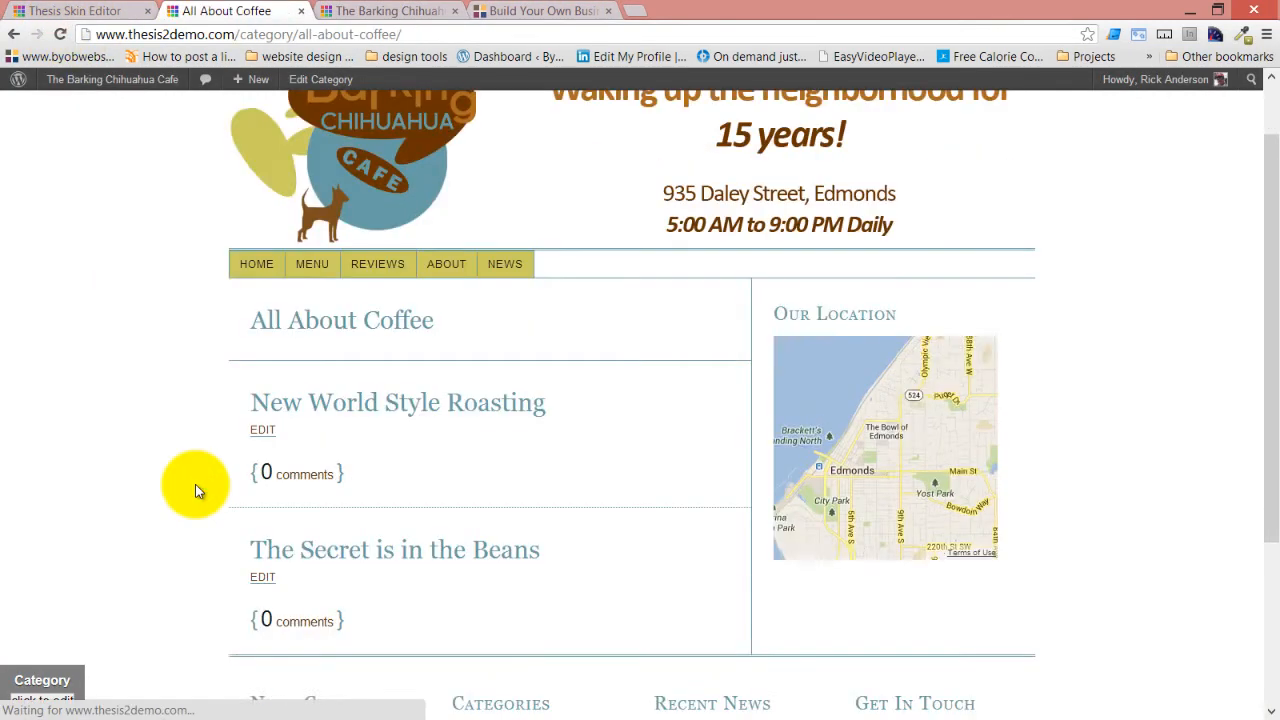
scroll(down, 3)
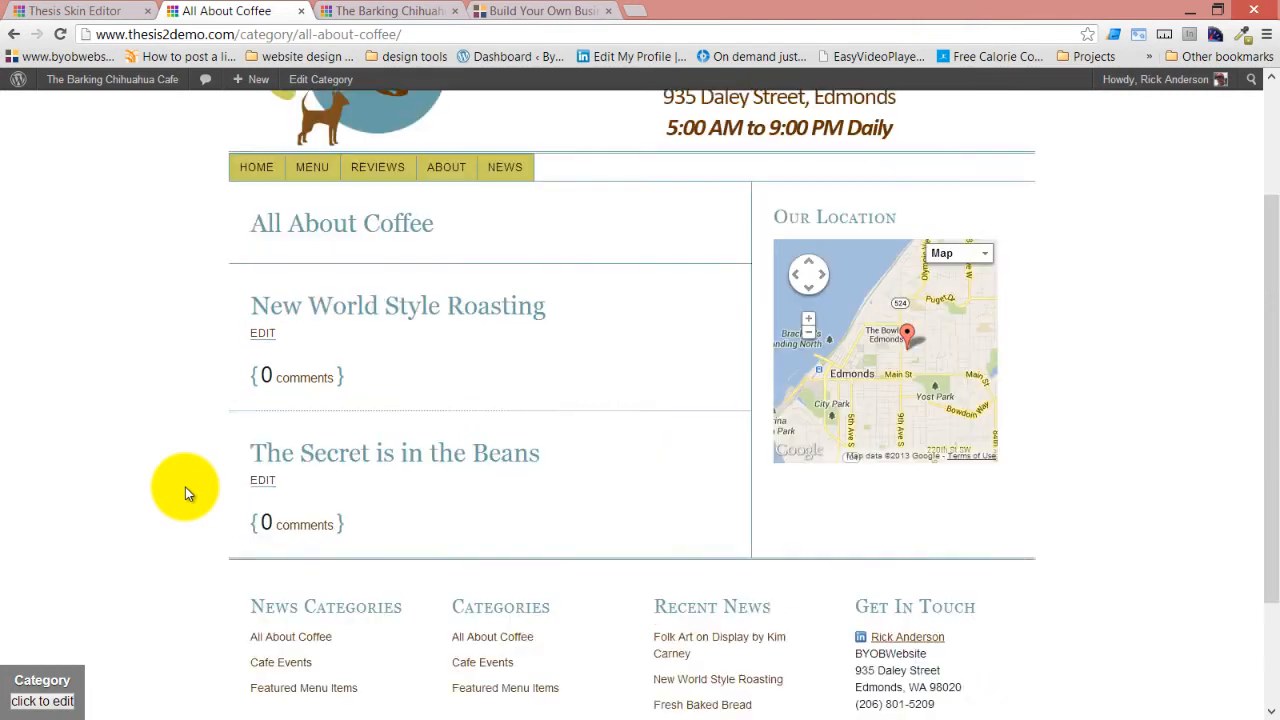
scroll(up, 3)
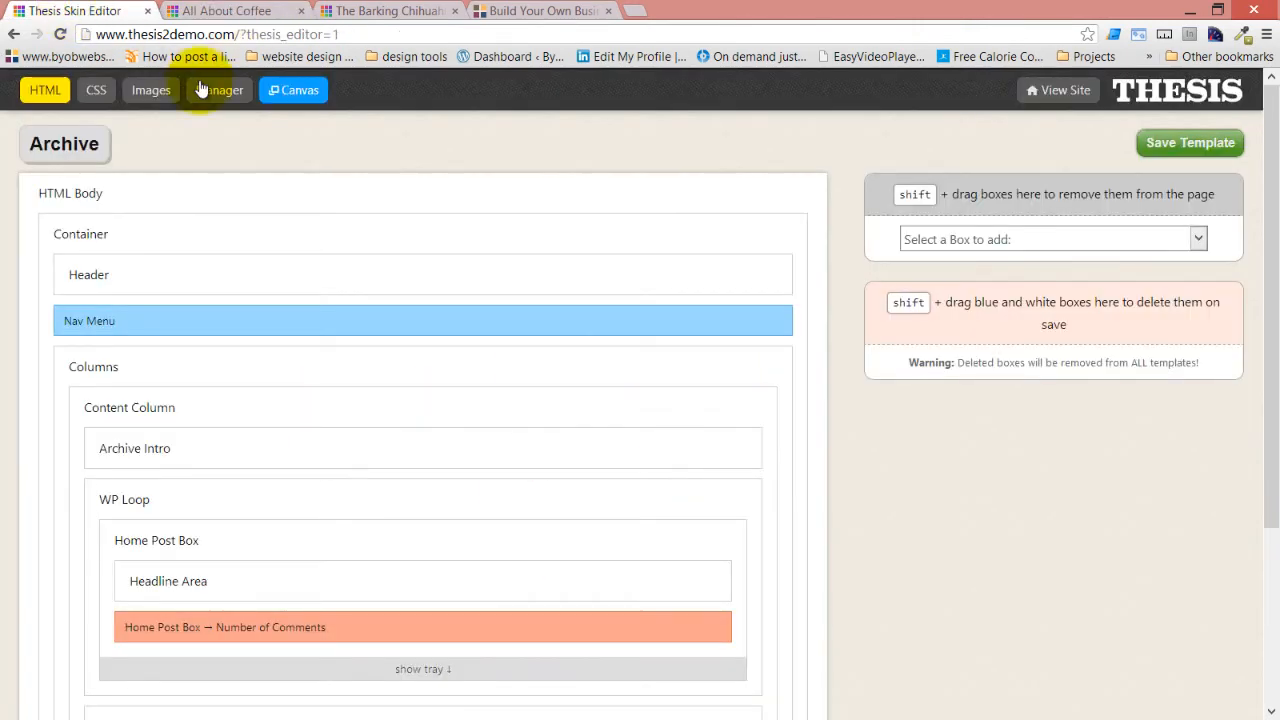
mouse_move(64, 144)
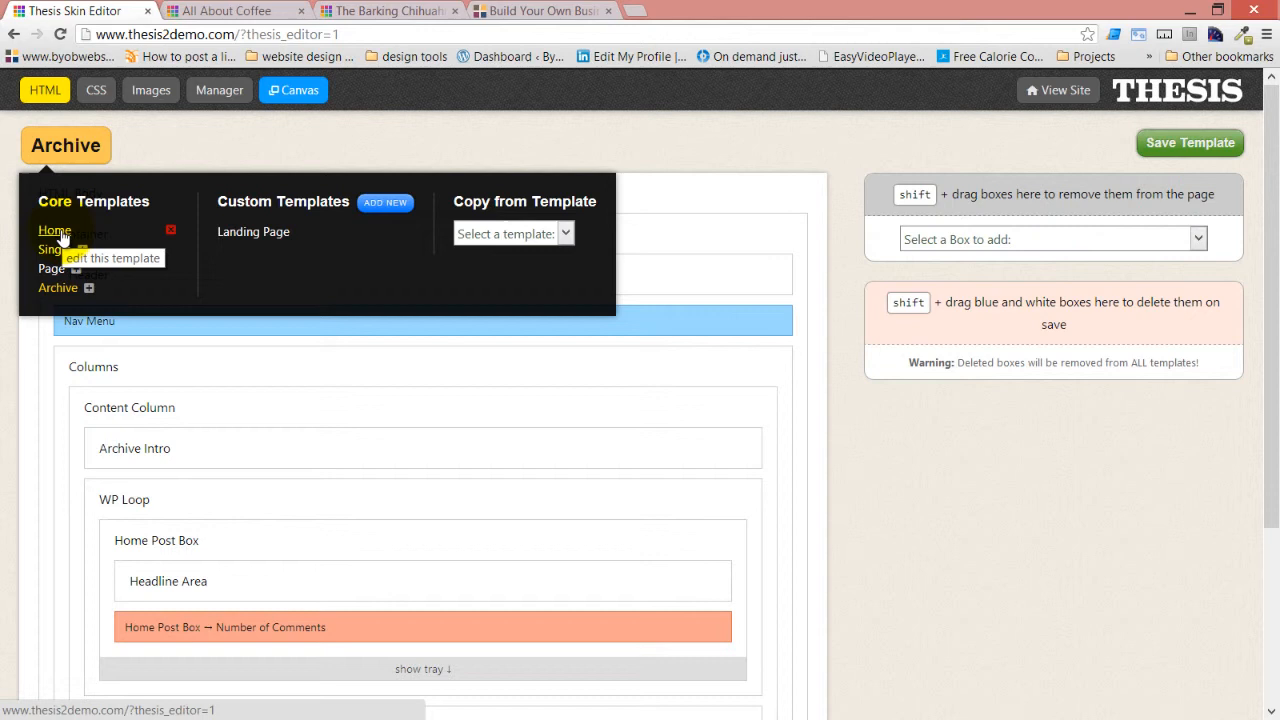
mouse_move(54, 250)
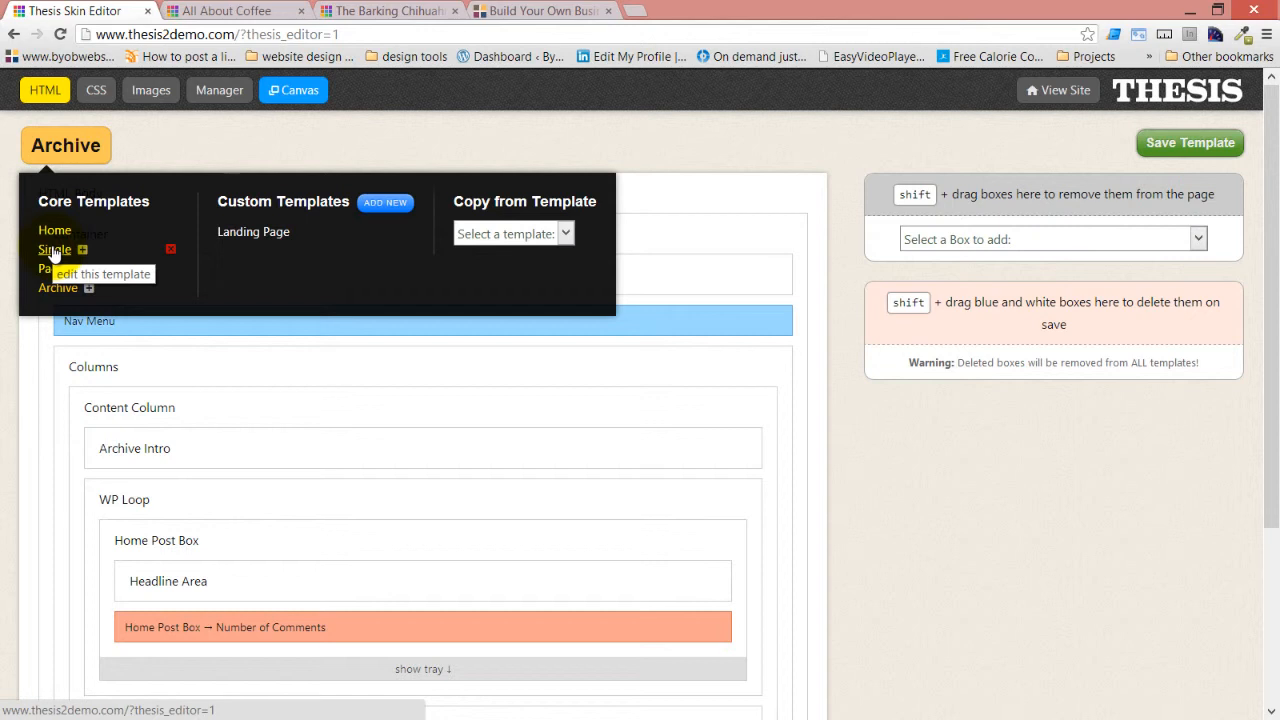
Step: Switch the template selector to the Single template
click(54, 250)
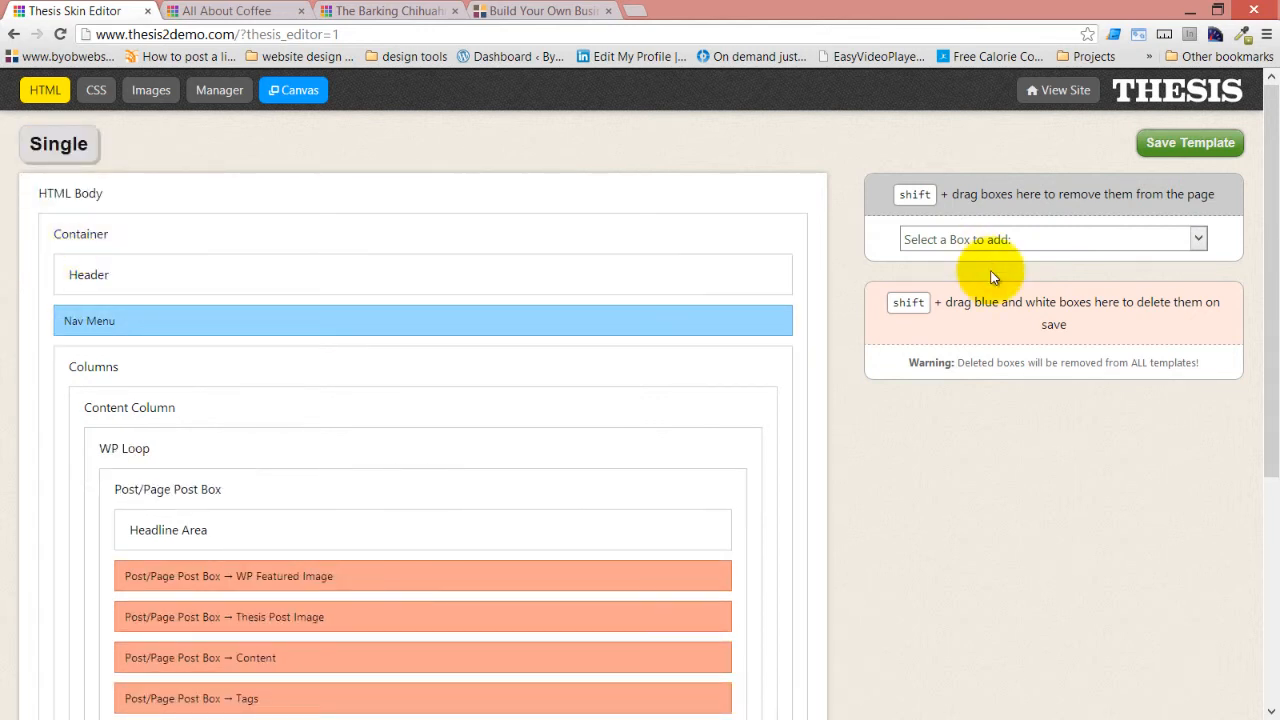
Step: Take the Sidebar Text Box out of the Single template's sidebar and save the template
click(1050, 240)
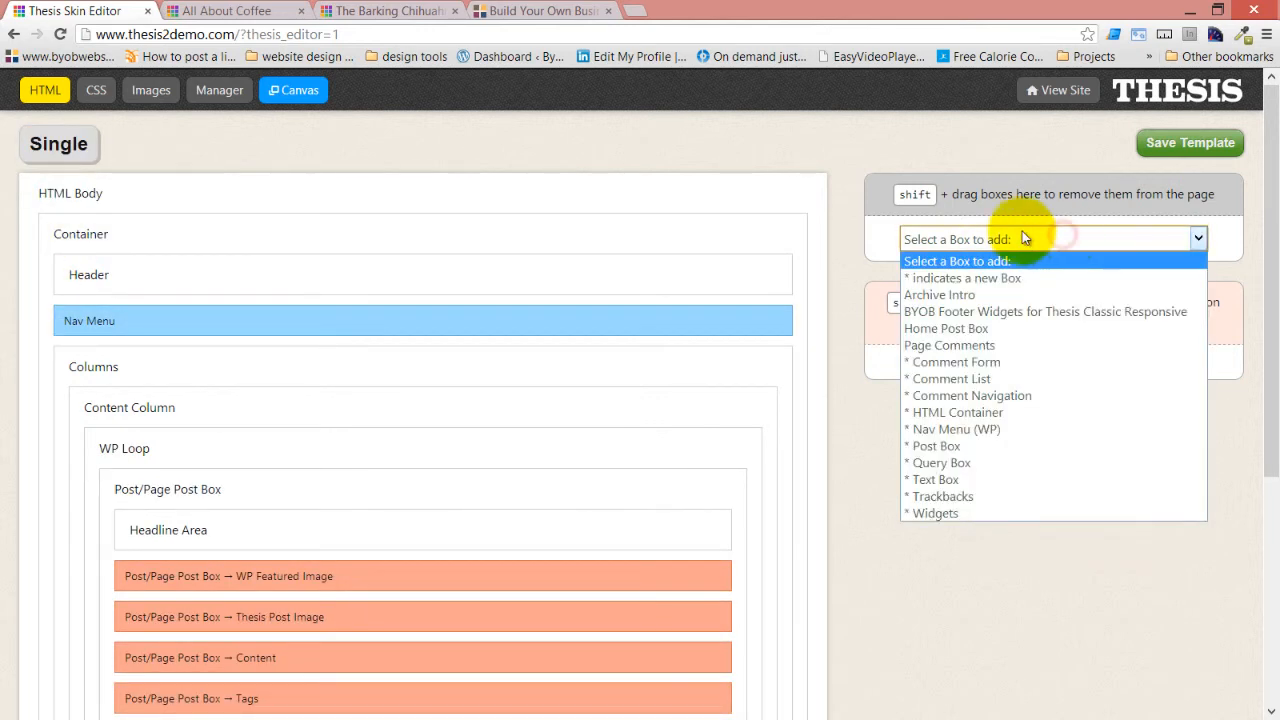
mouse_move(1000, 496)
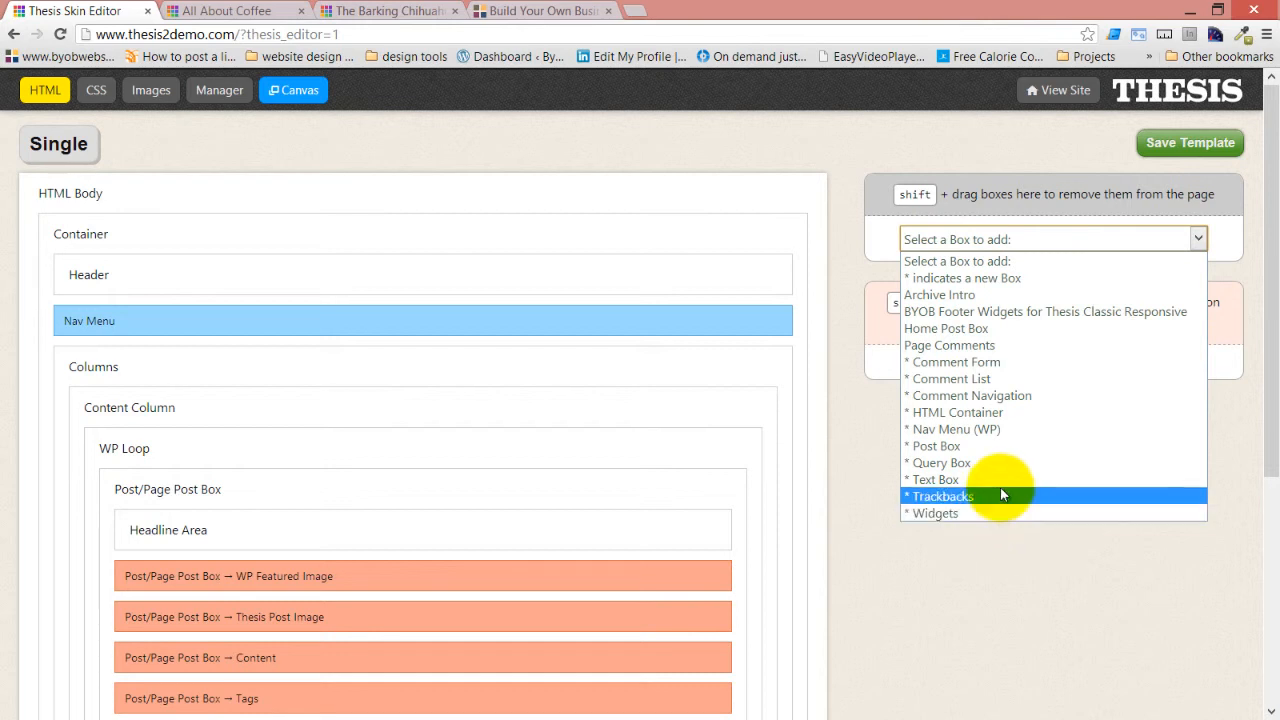
mouse_move(1004, 512)
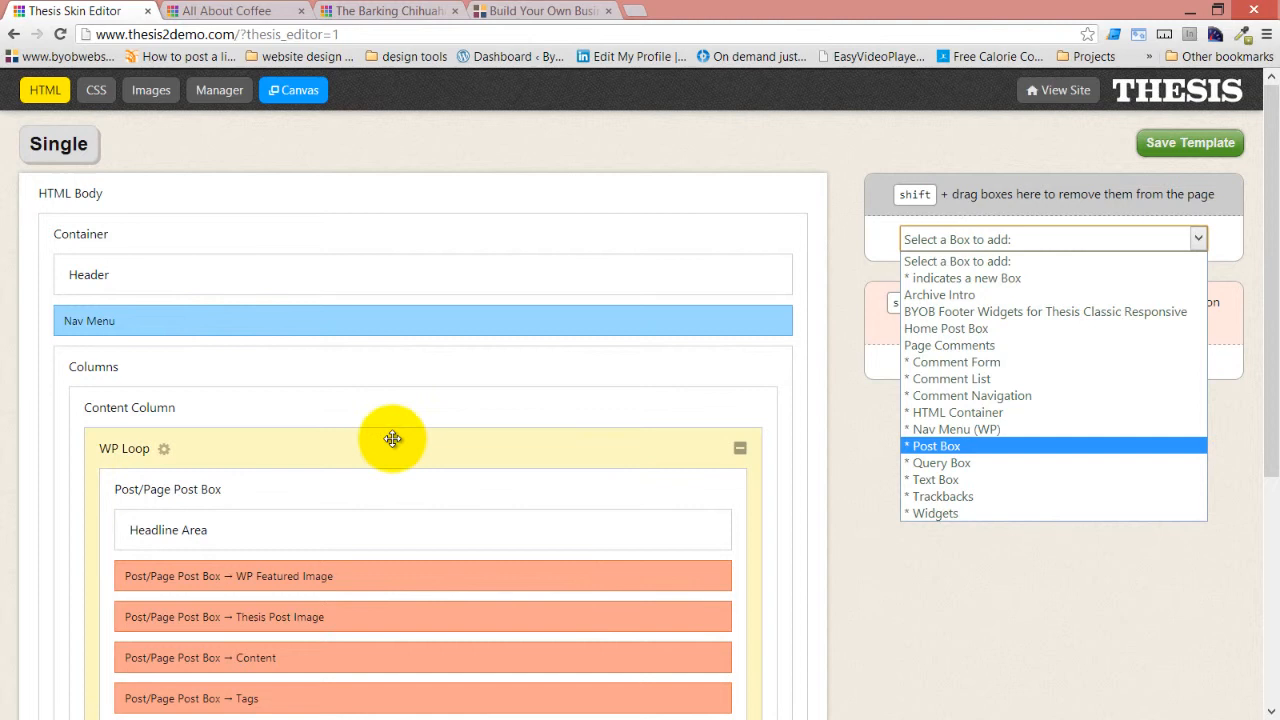
scroll(down, 3)
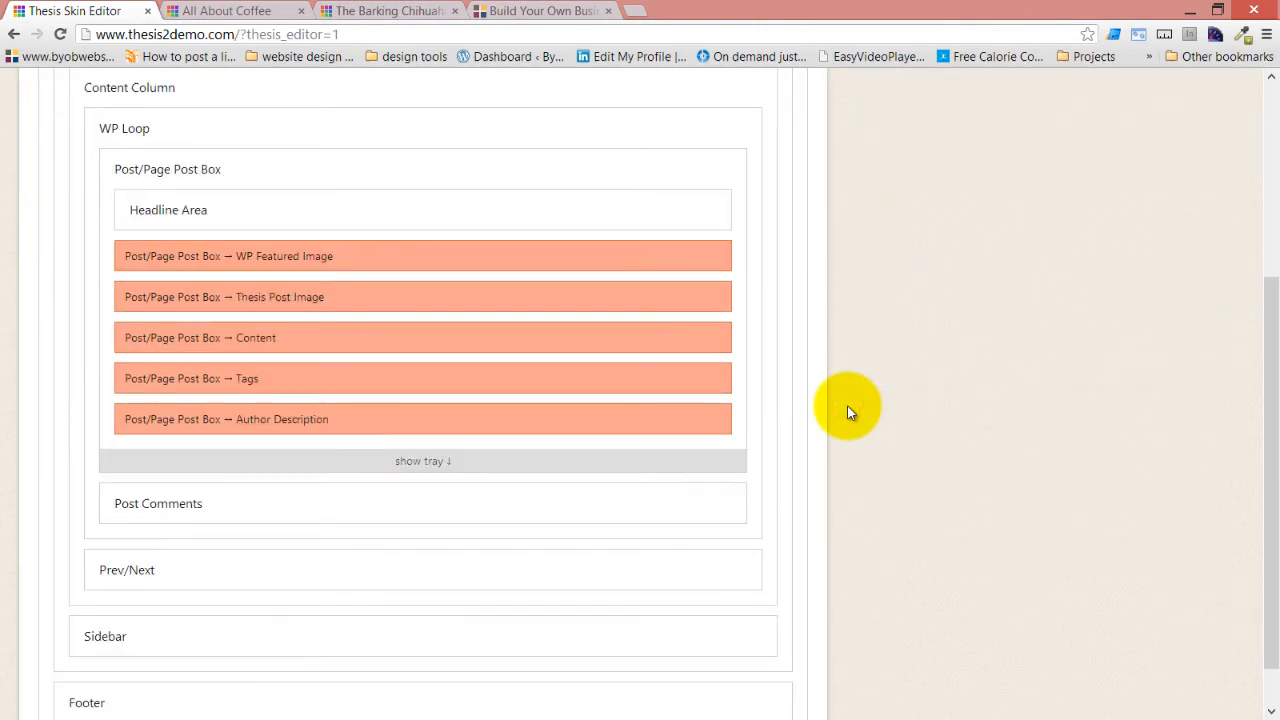
scroll(down, 3)
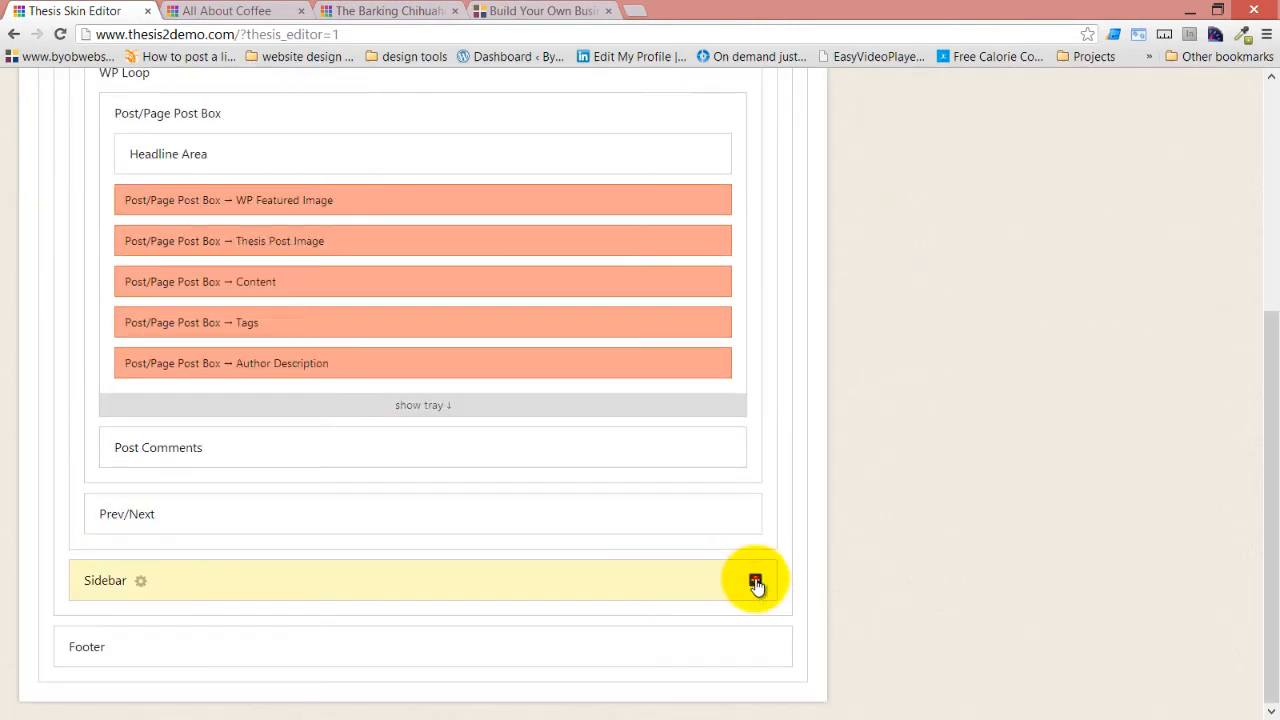
click(756, 580)
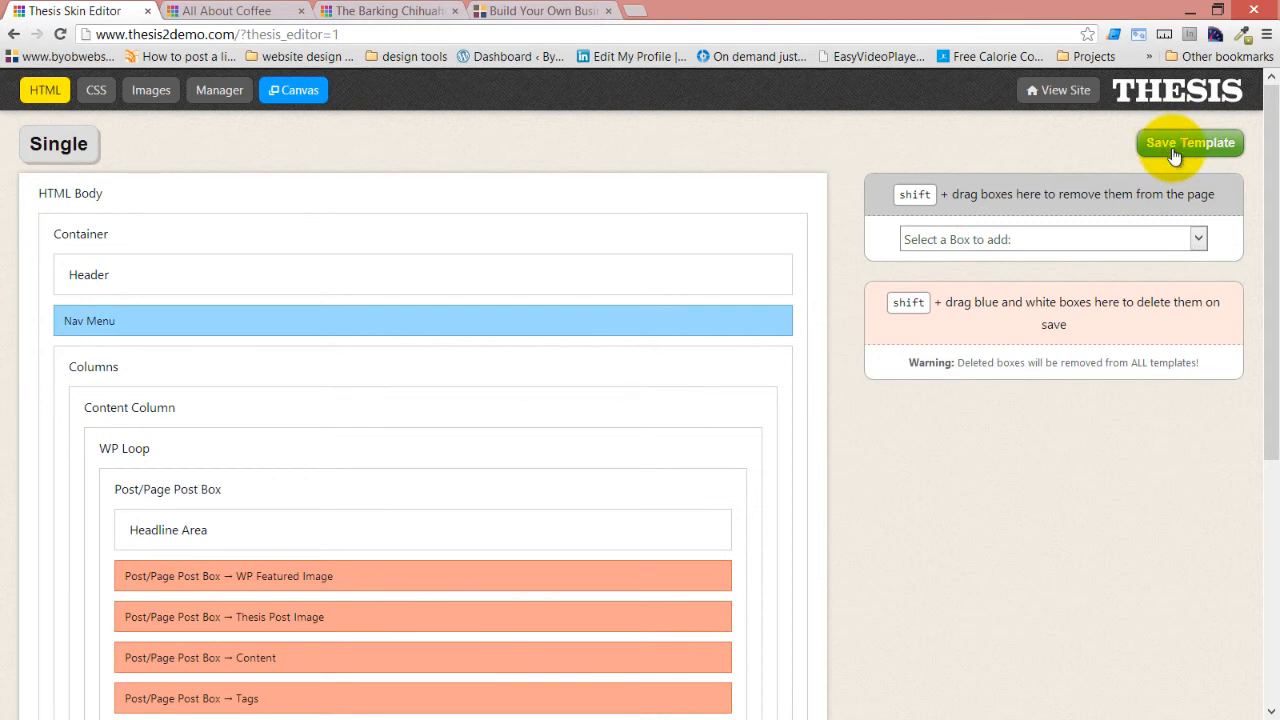
click(1052, 238)
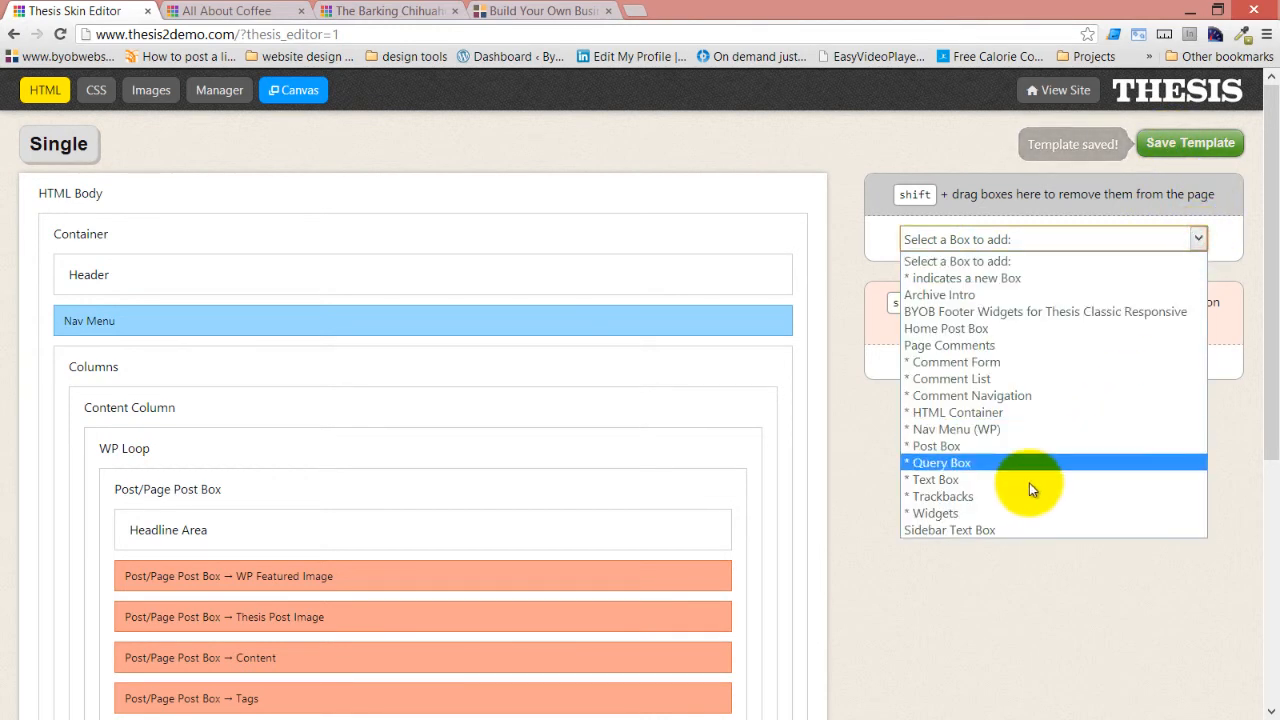
mouse_move(994, 530)
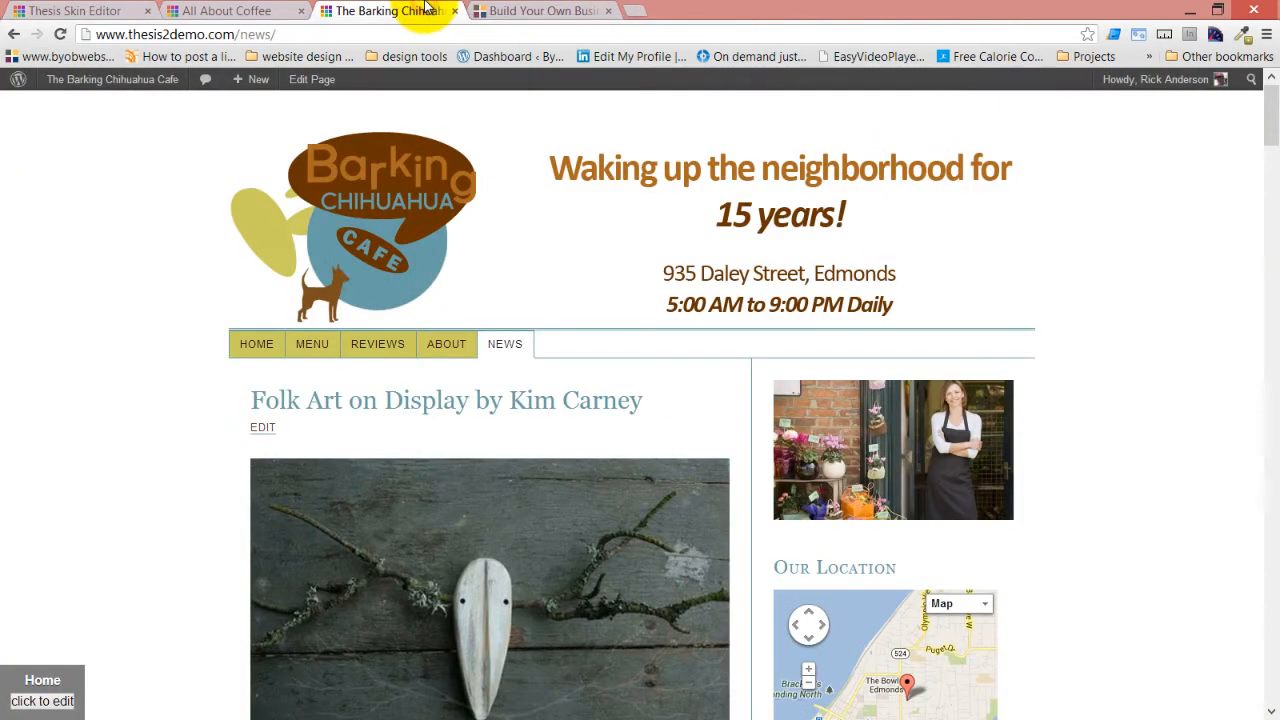
Step: View the Folk Art on Display post and confirm its sidebar shows only the location map
click(446, 400)
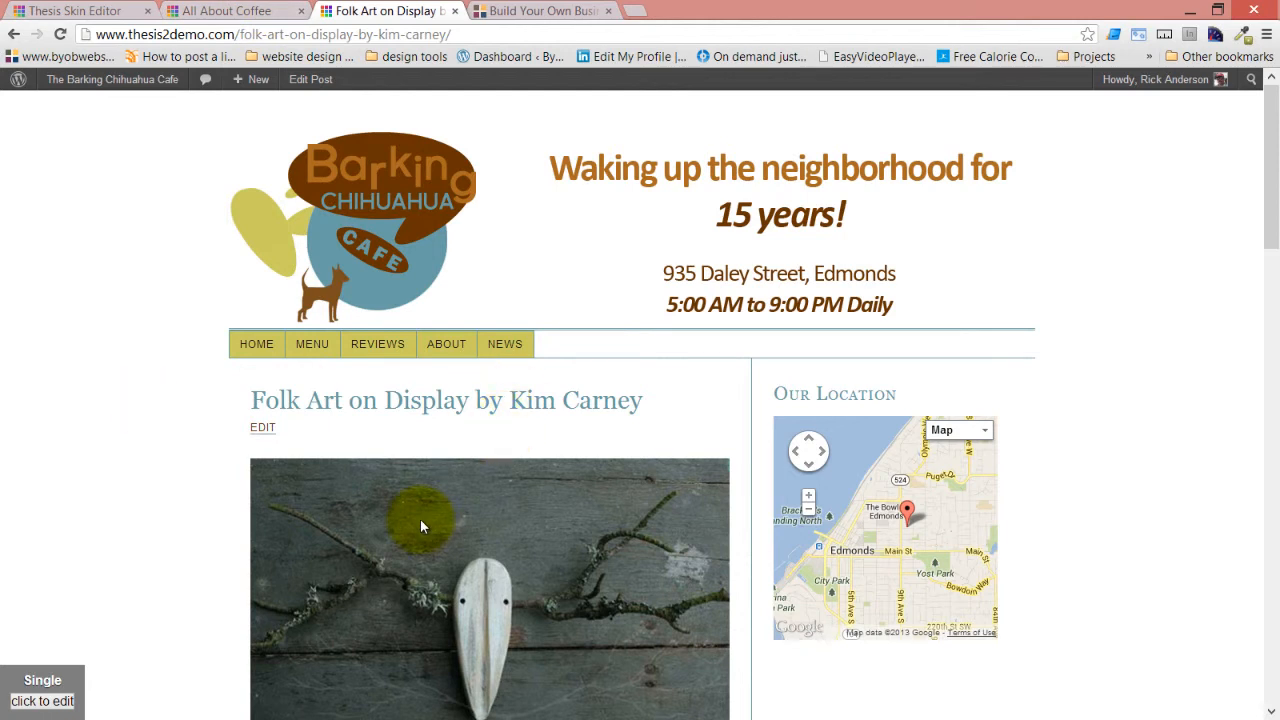
mouse_move(210, 456)
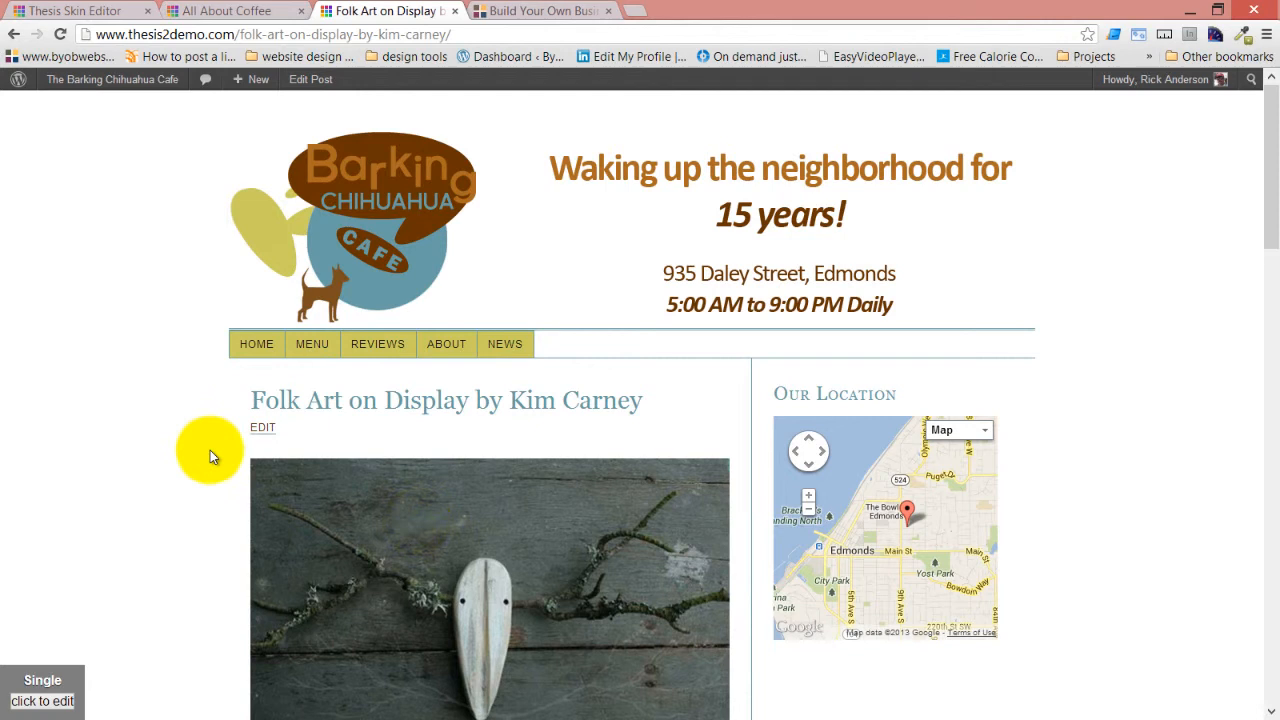
scroll(down, 3)
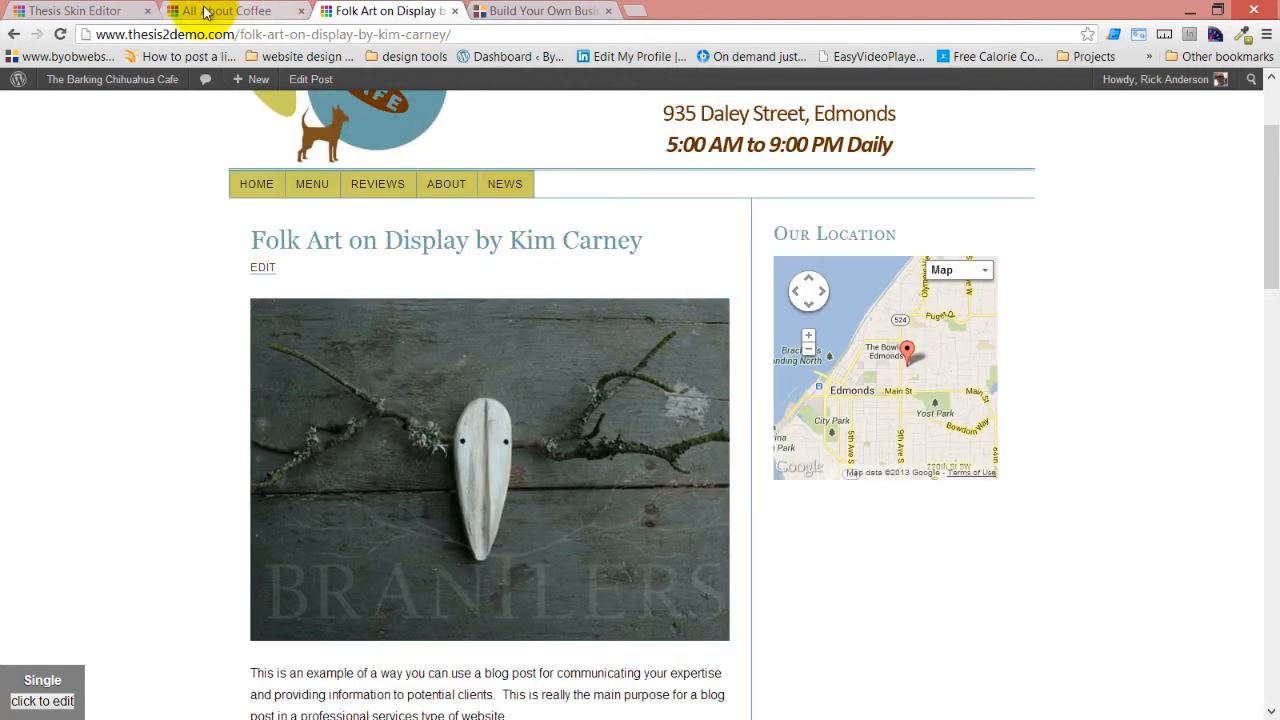
click(76, 12)
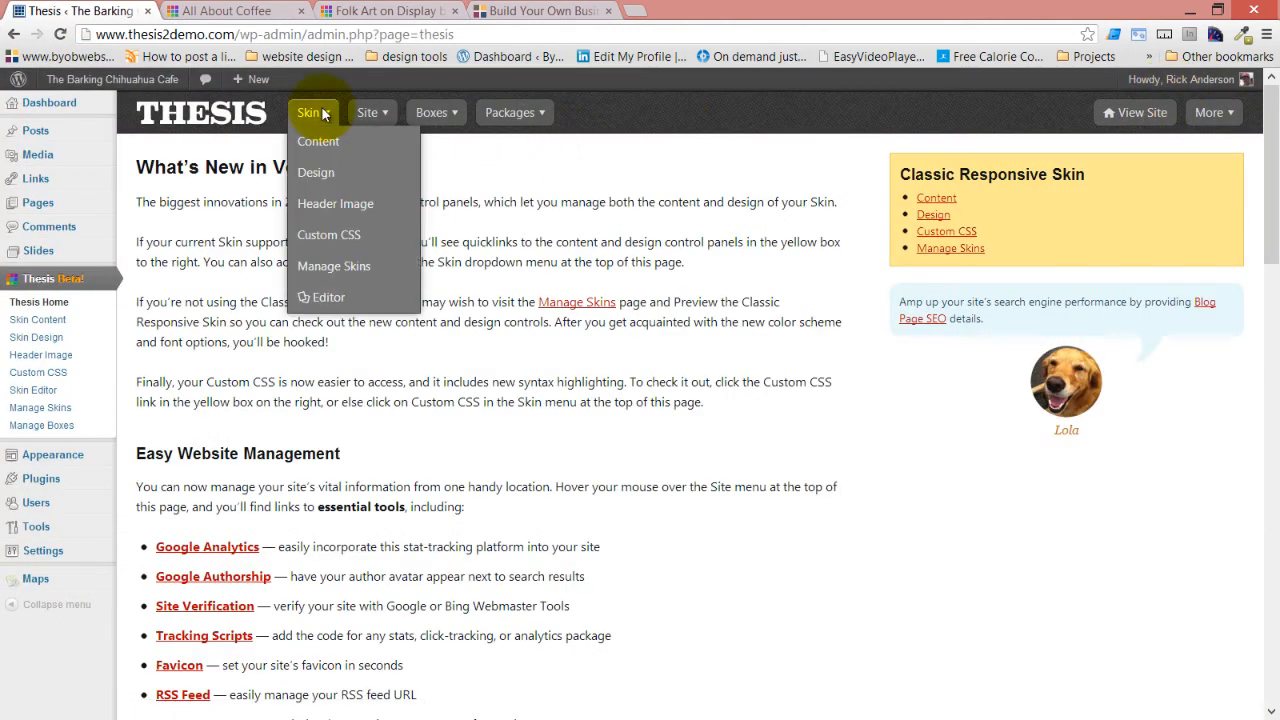
Step: Go to Skin > Content to reach the Classic Responsive Skin content options
click(318, 140)
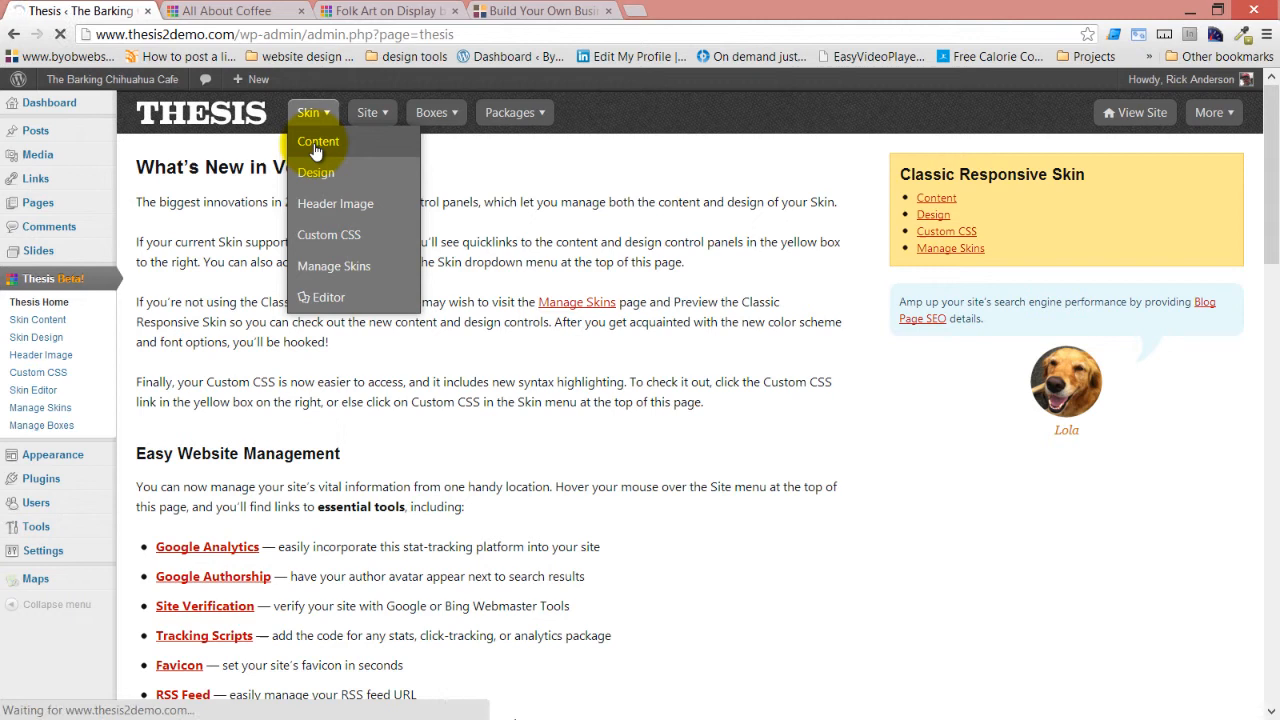
click(318, 140)
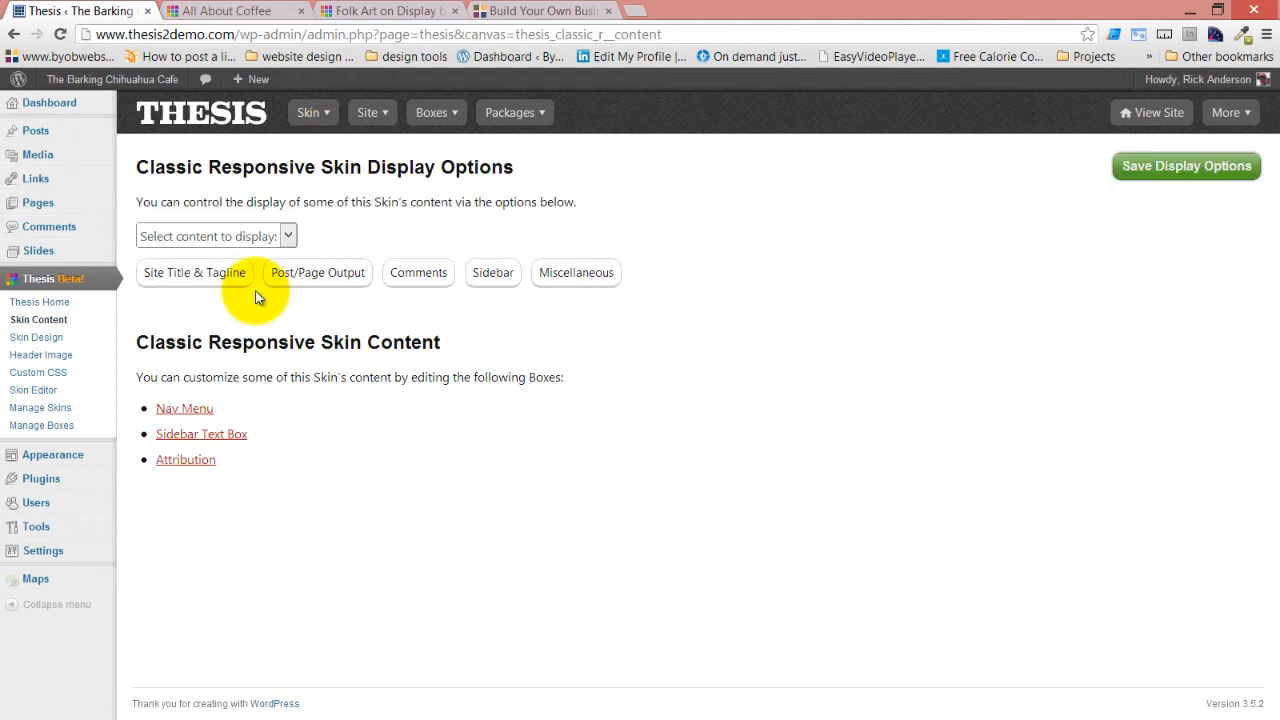
mouse_move(262, 408)
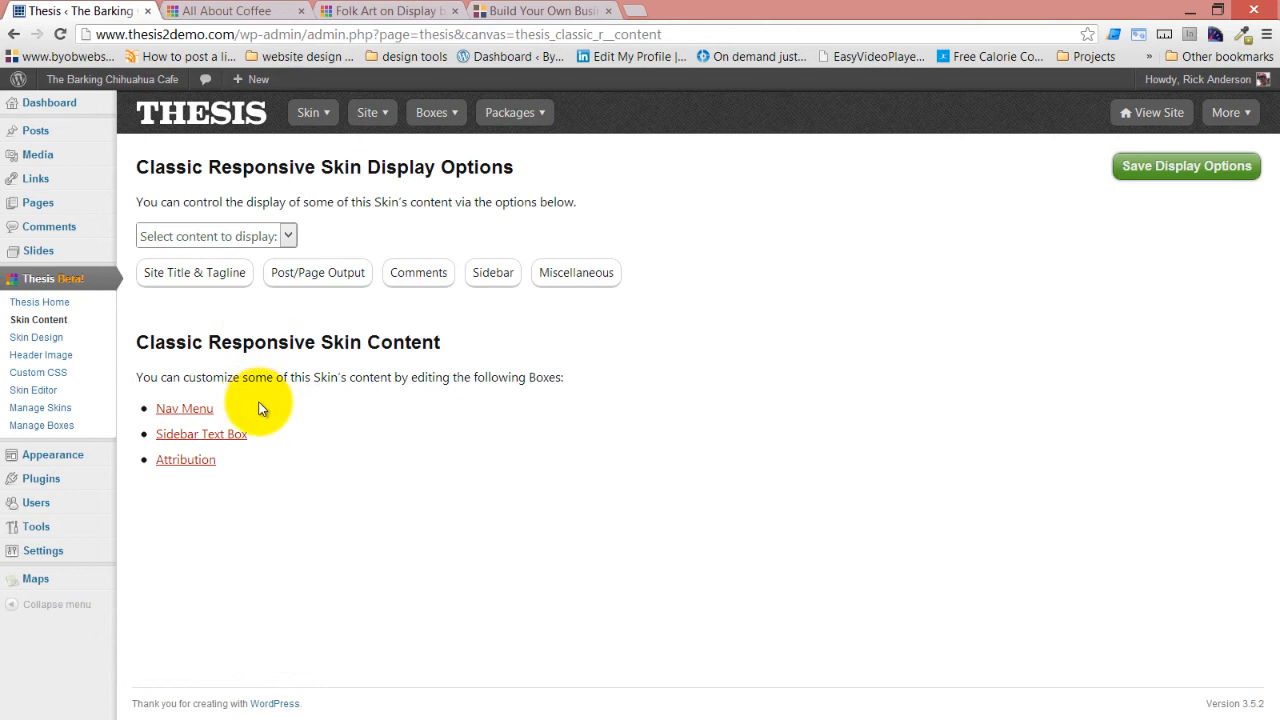